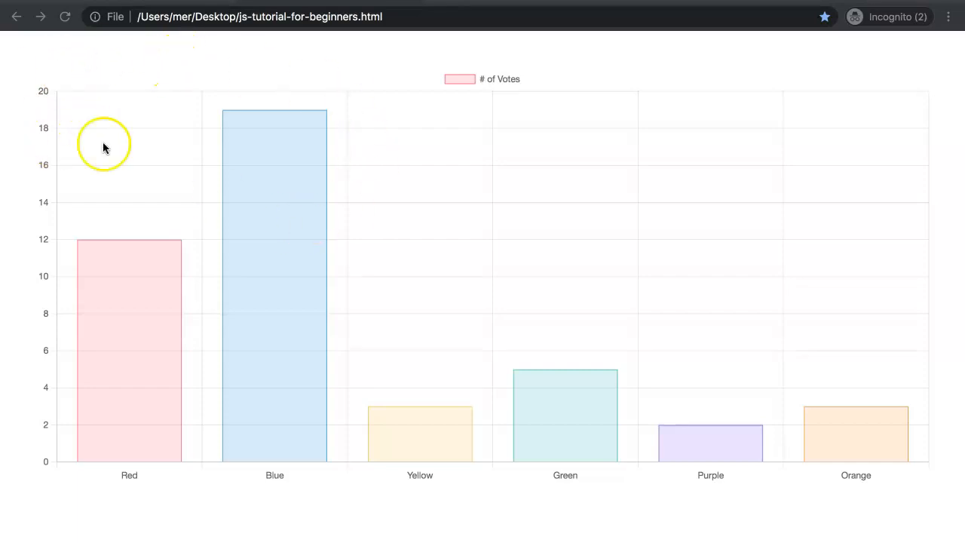
pyautogui.moveTo(367, 270)
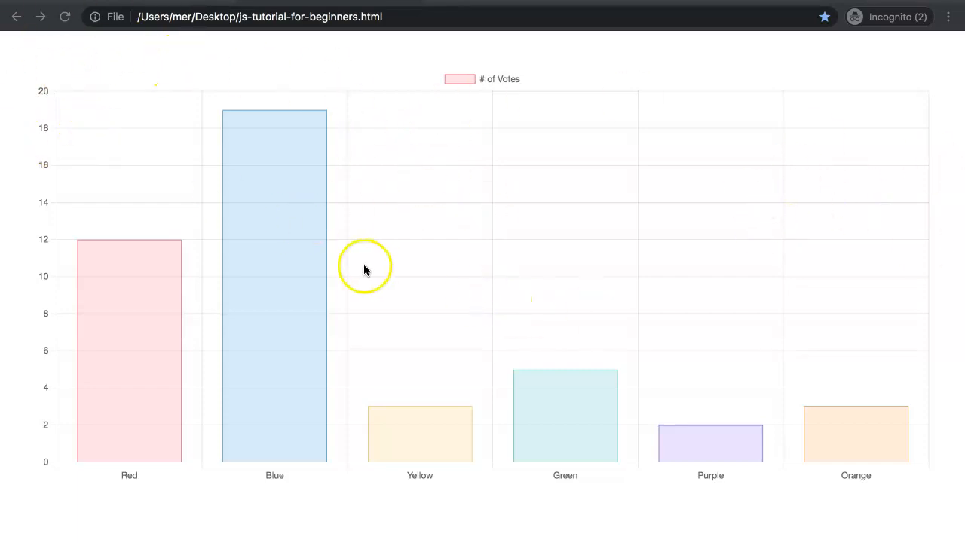
pyautogui.moveTo(136, 117)
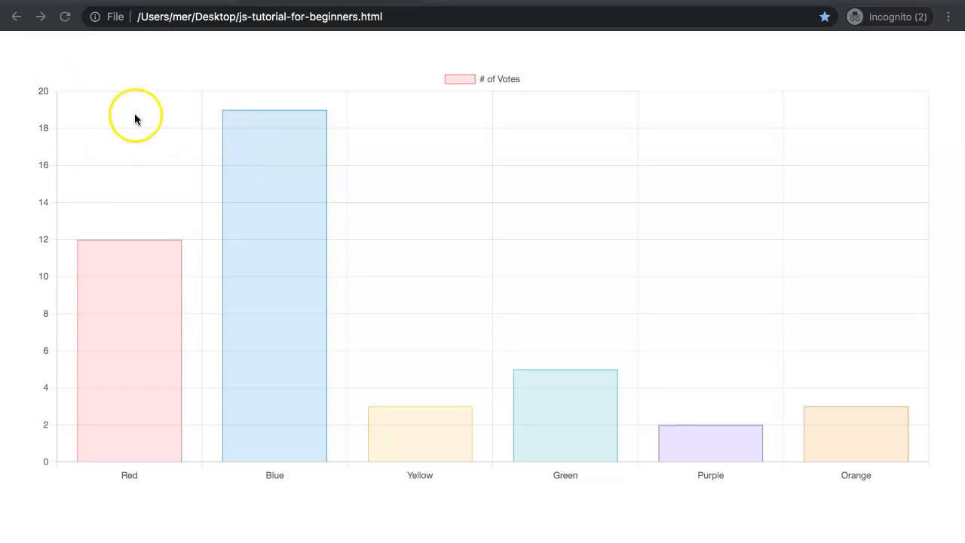
pyautogui.moveTo(329, 93)
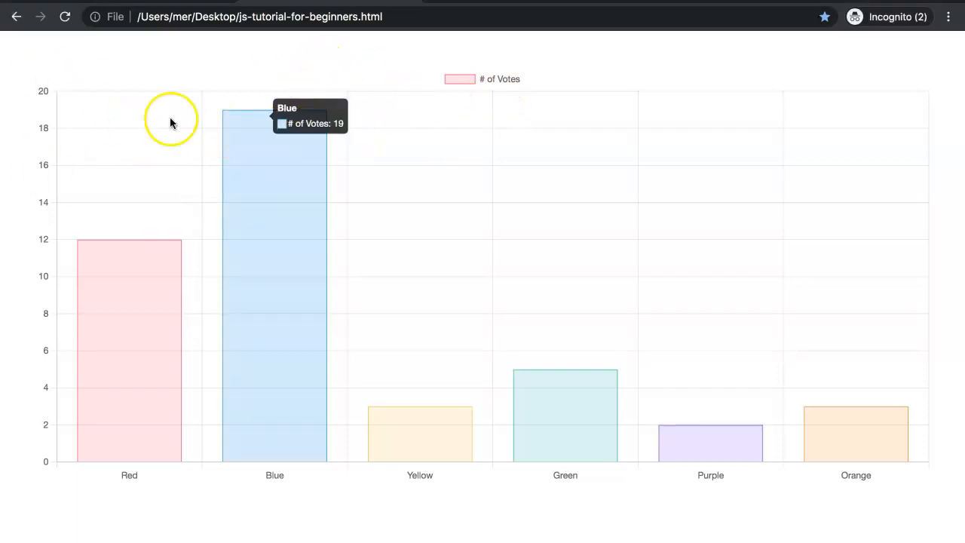
pyautogui.moveTo(79, 62)
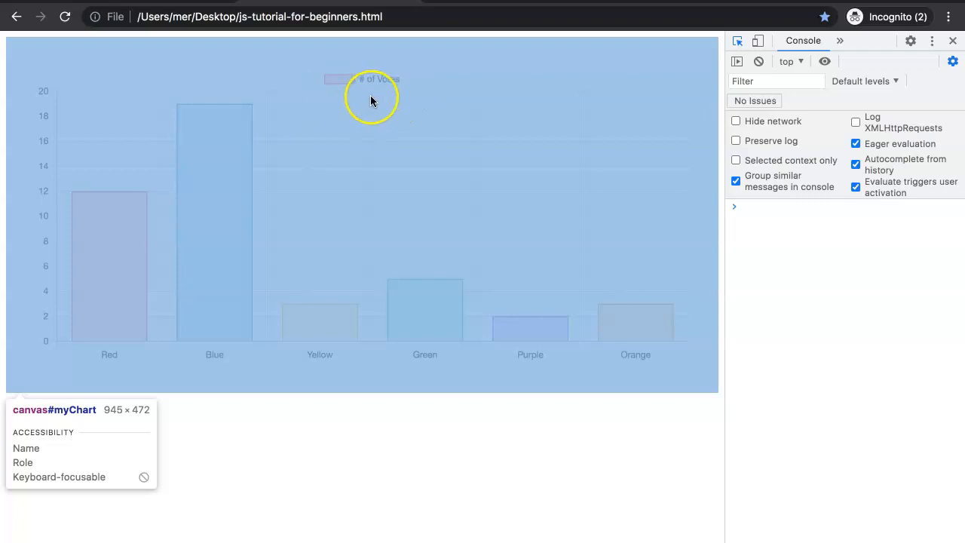
pyautogui.moveTo(204, 332)
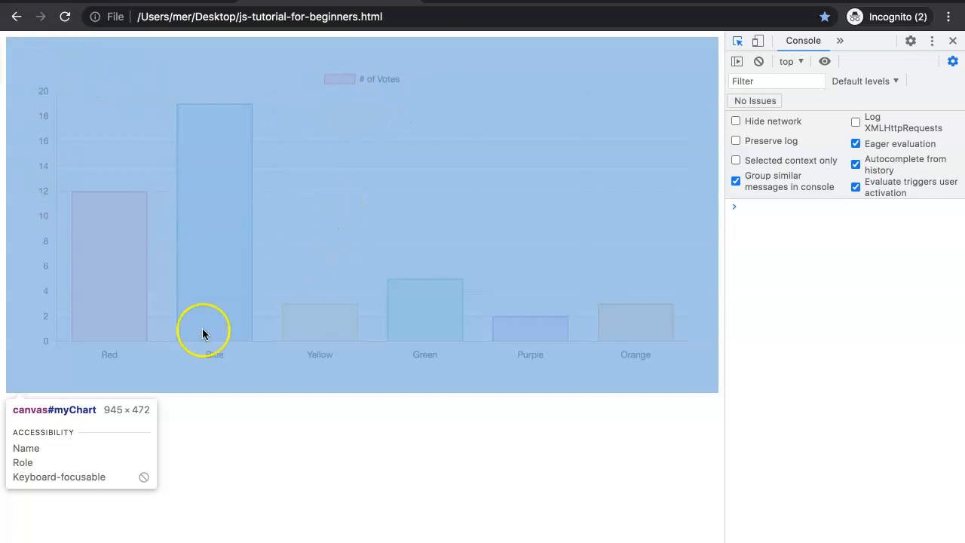
pyautogui.moveTo(701, 66)
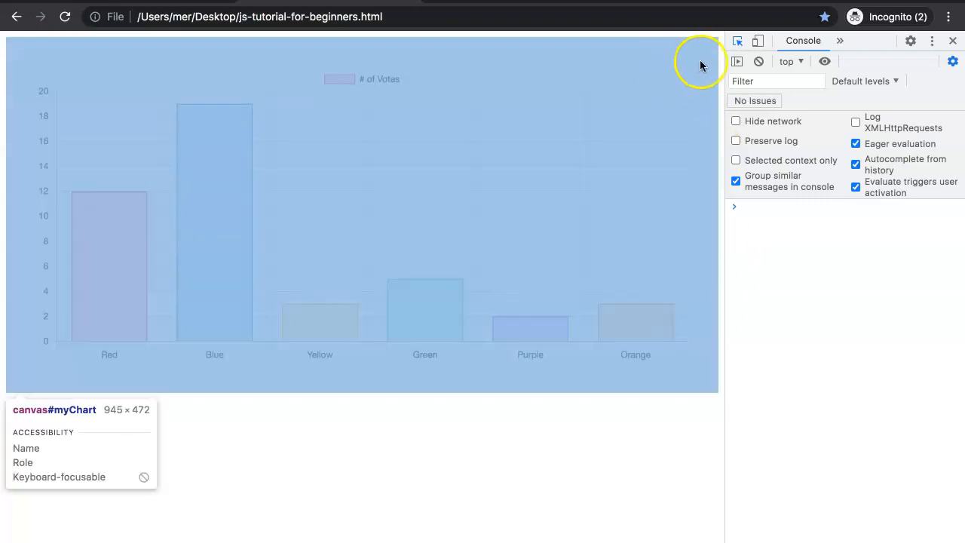
pyautogui.moveTo(695, 63)
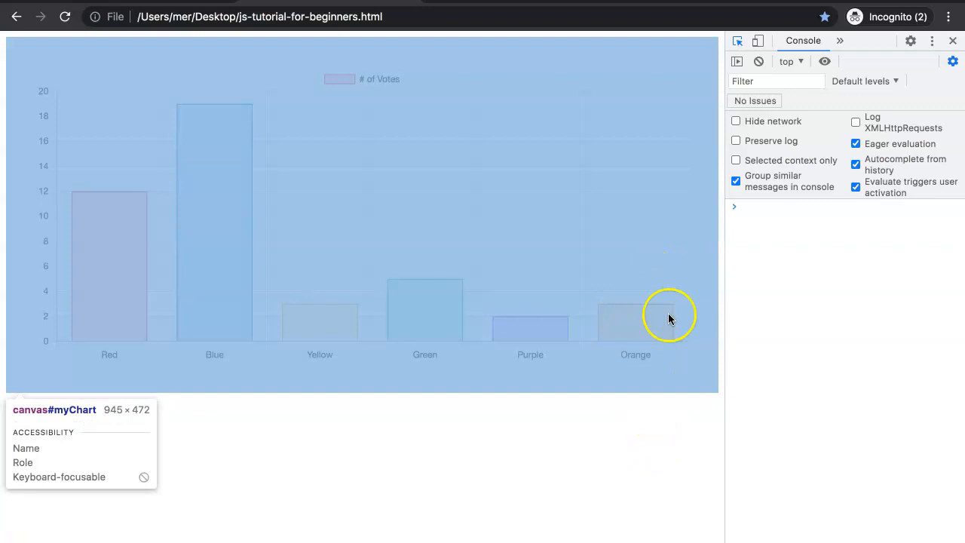
# - Select the chart canvas element so DevTools shows its markup and sizing styles
pyautogui.click(804, 41)
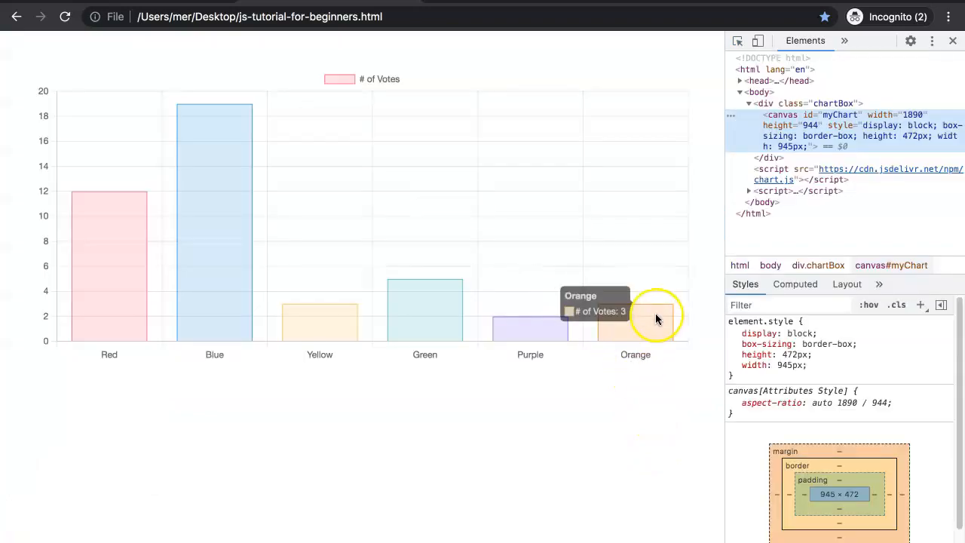
pyautogui.moveTo(215, 166)
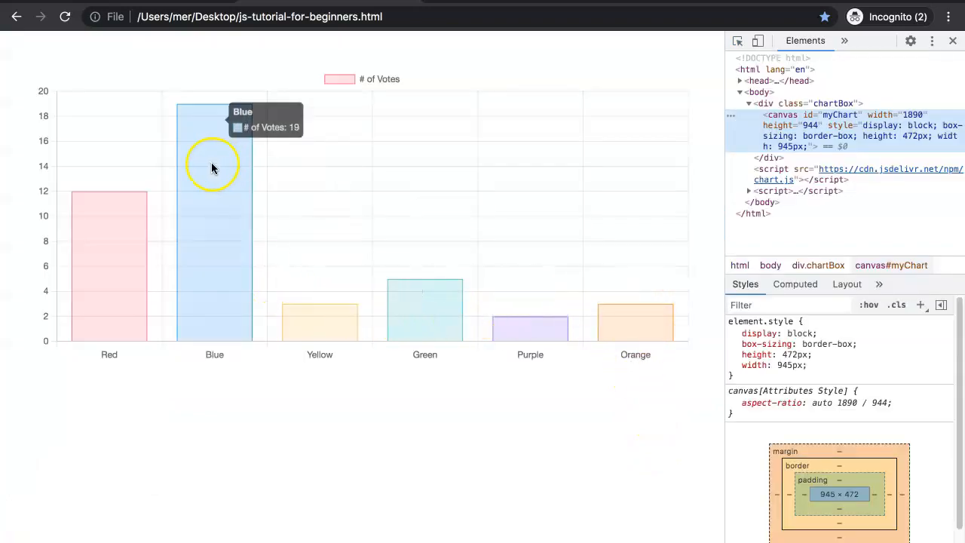
pyautogui.moveTo(610, 317)
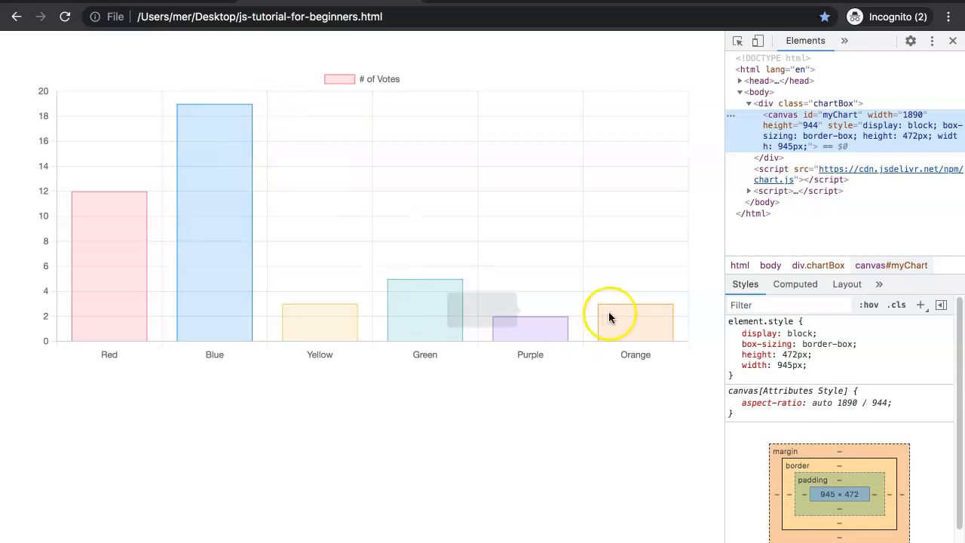
pyautogui.moveTo(332, 262)
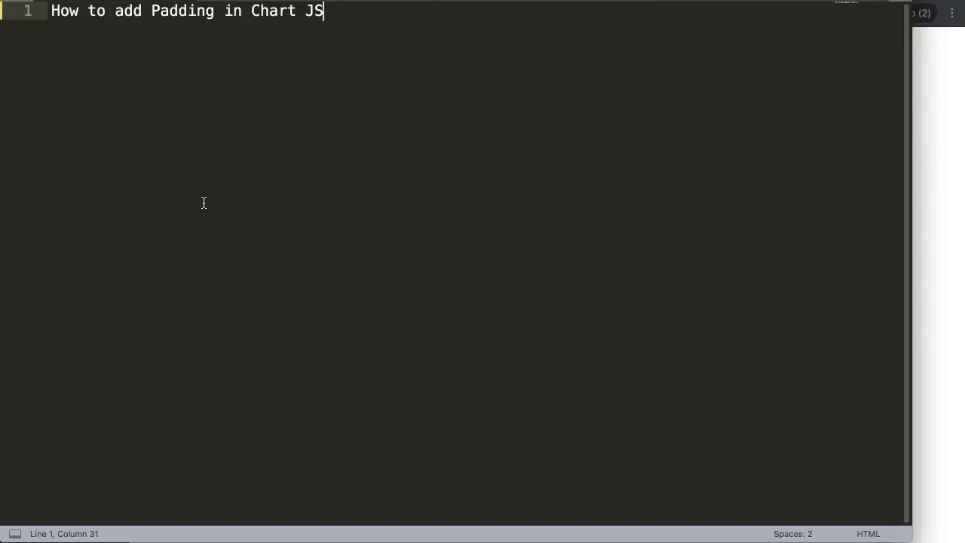
pyautogui.moveTo(802, 223)
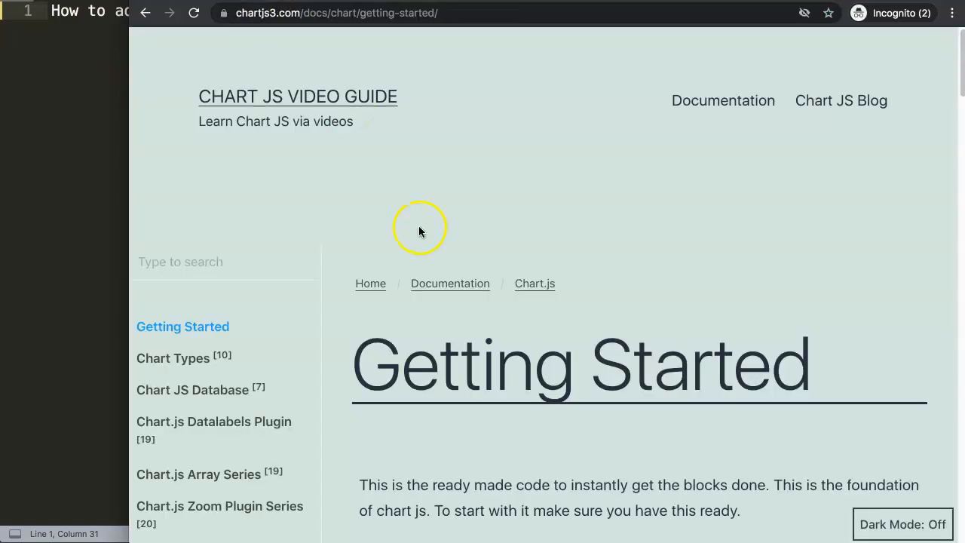
pyautogui.moveTo(483, 187)
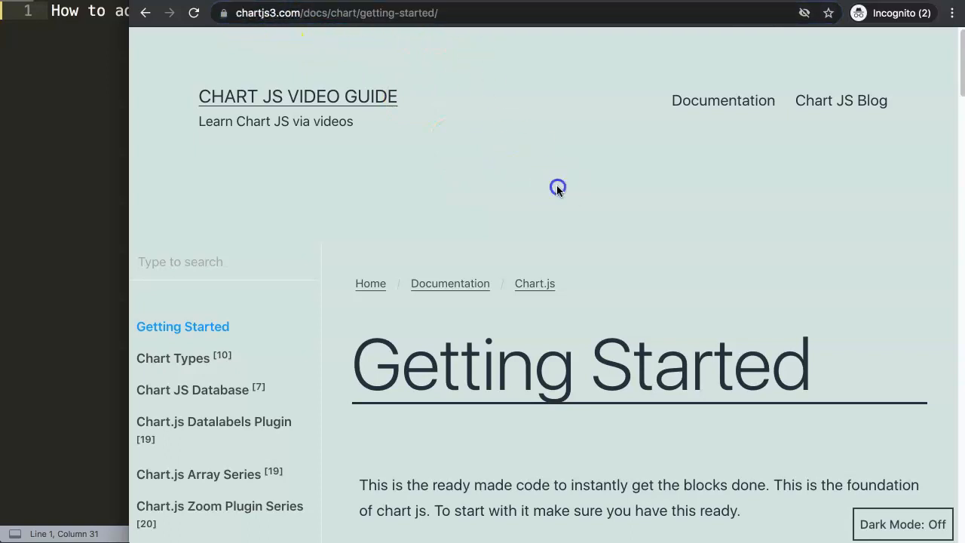
# - Scroll down the Getting Started page to reach the starter code block
pyautogui.scroll(-3)
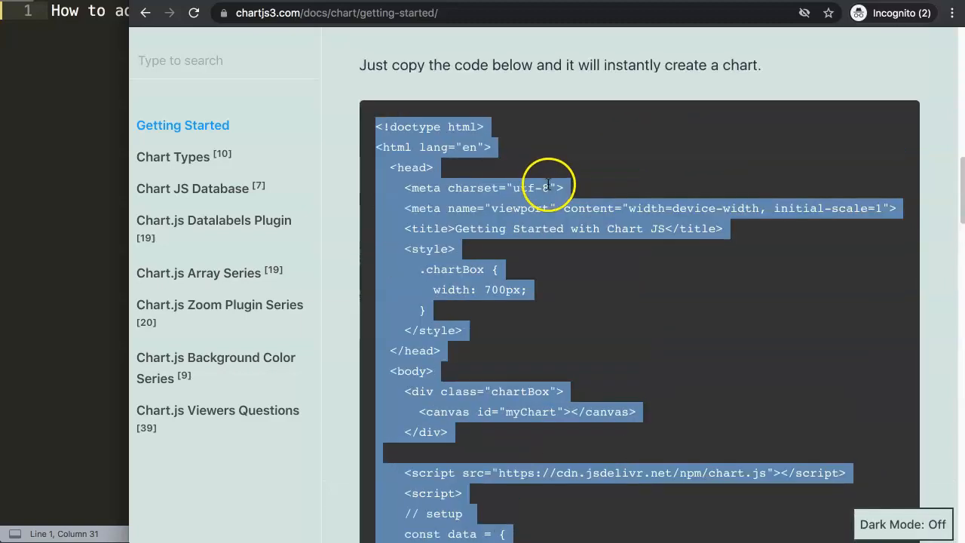
pyautogui.scroll(-3)
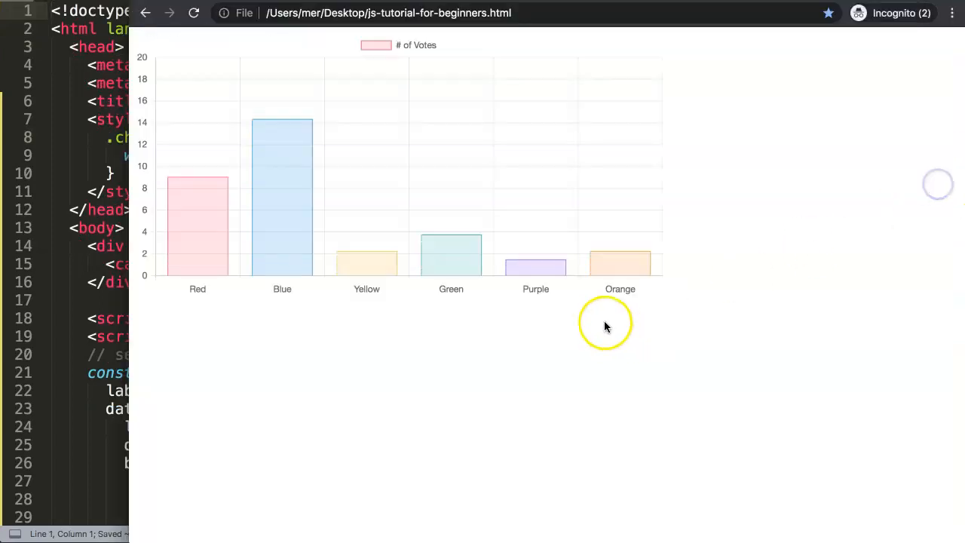
pyautogui.moveTo(610, 270)
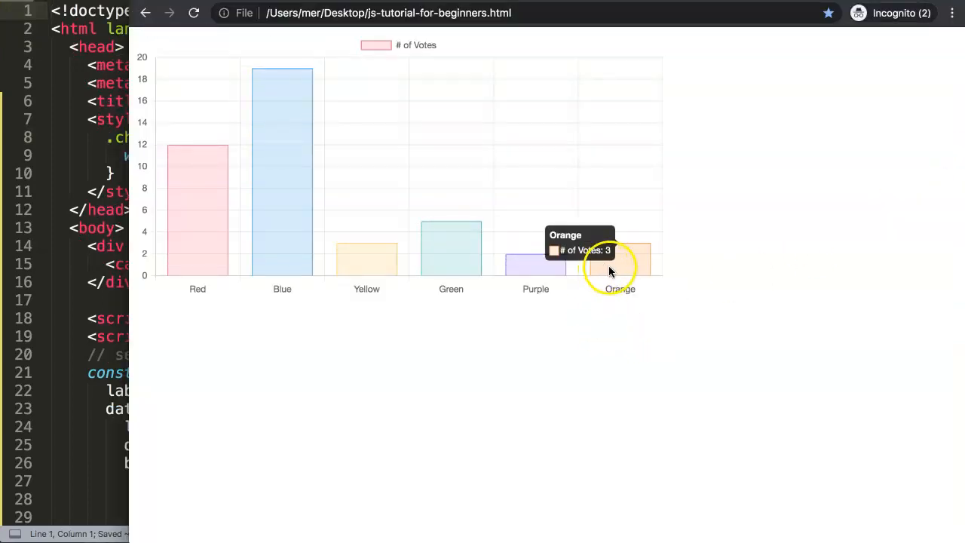
pyautogui.moveTo(591, 350)
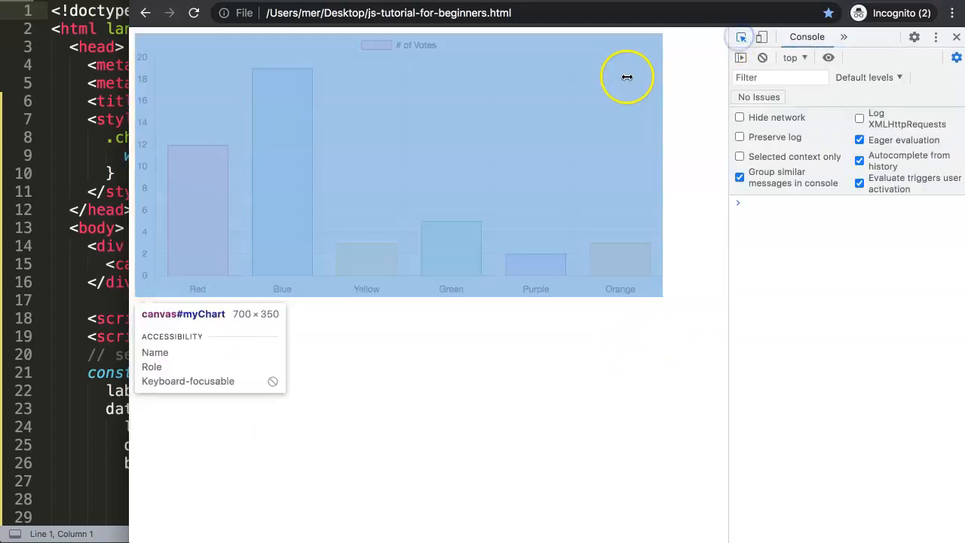
pyautogui.moveTo(303, 256)
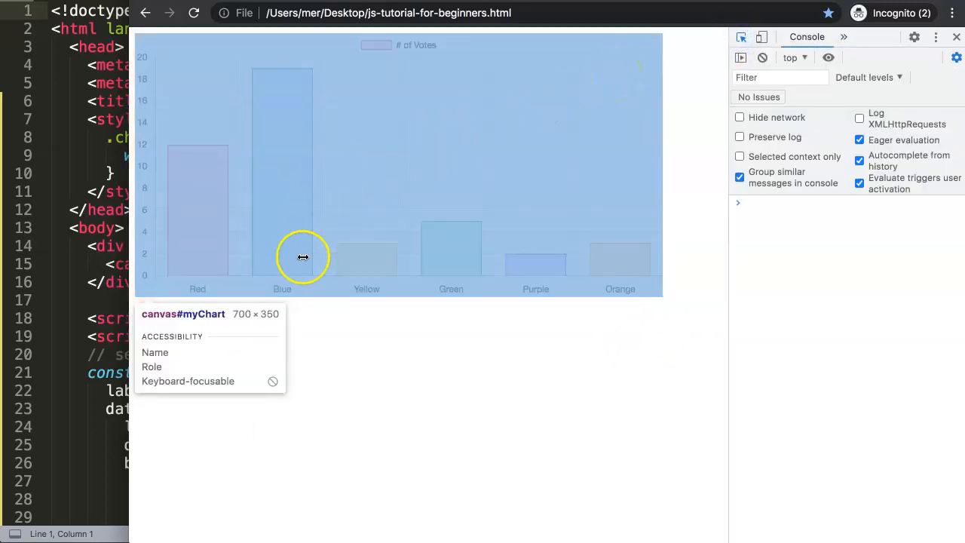
pyautogui.moveTo(240, 256)
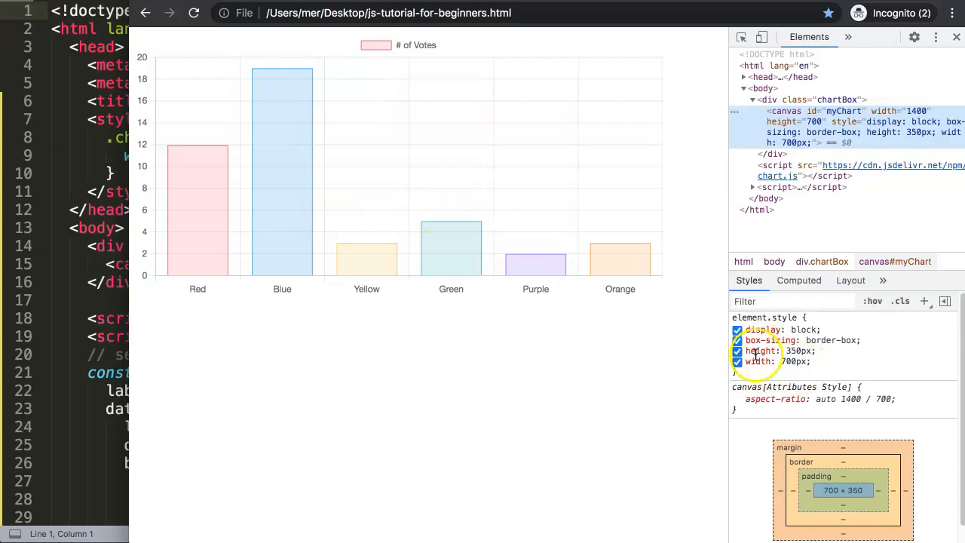
pyautogui.moveTo(781, 356)
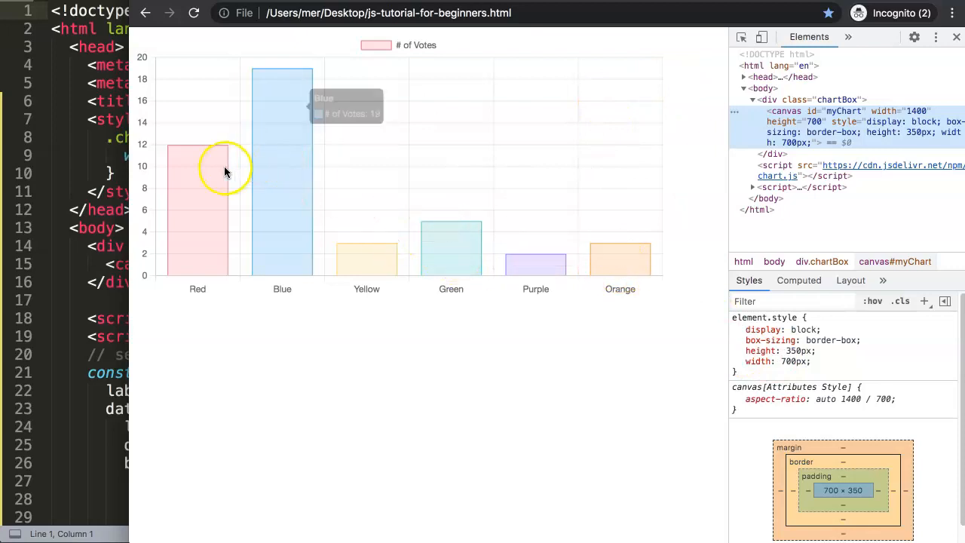
pyautogui.moveTo(691, 70)
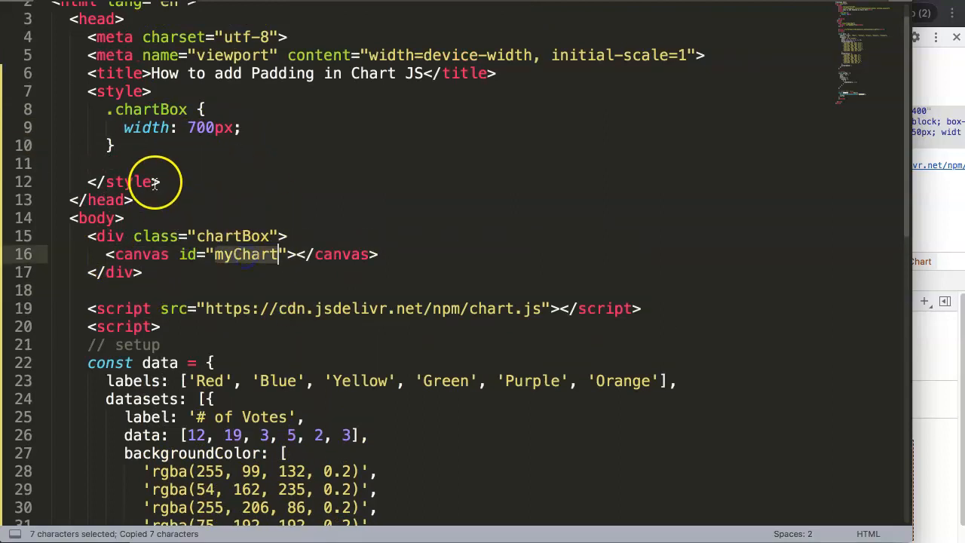
# - Add a #myChart style rule with padding: 20px in the <style> block
pyautogui.write('#myChart {')
pyautogui.write('padding')
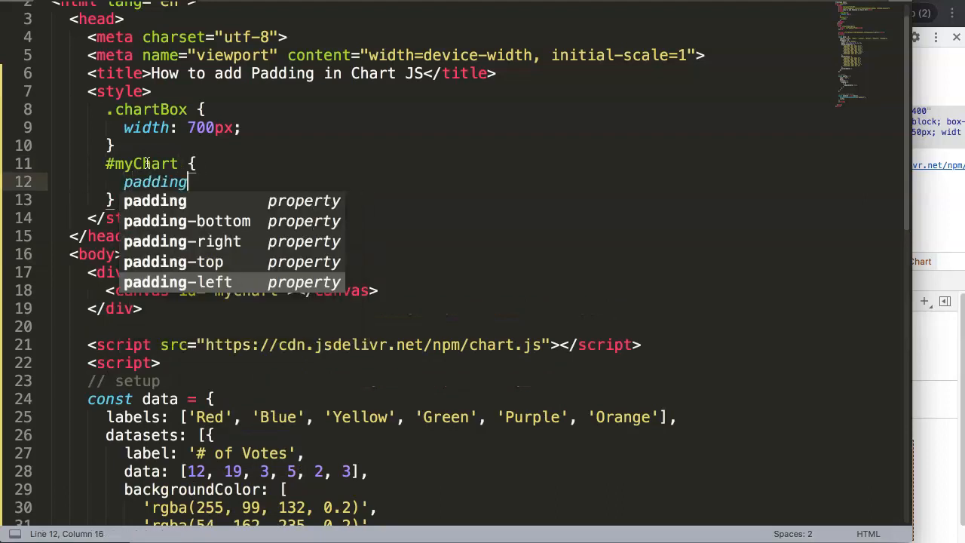
pyautogui.write(': 20')
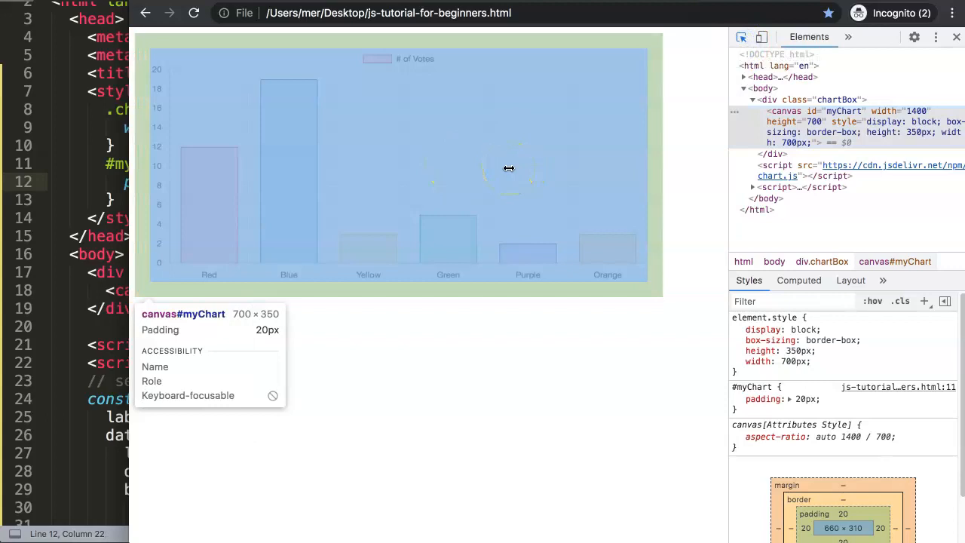
pyautogui.moveTo(215, 172)
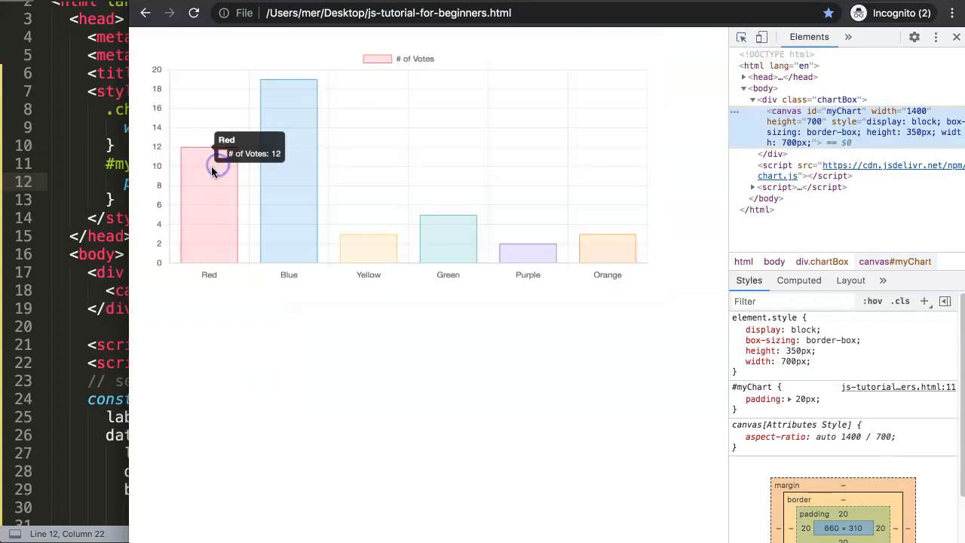
pyautogui.moveTo(289, 103)
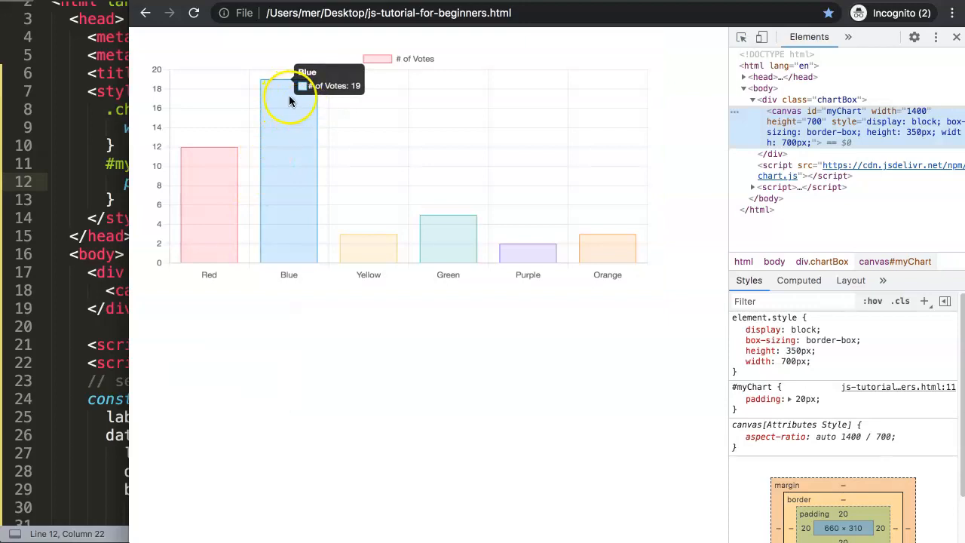
pyautogui.moveTo(157, 184)
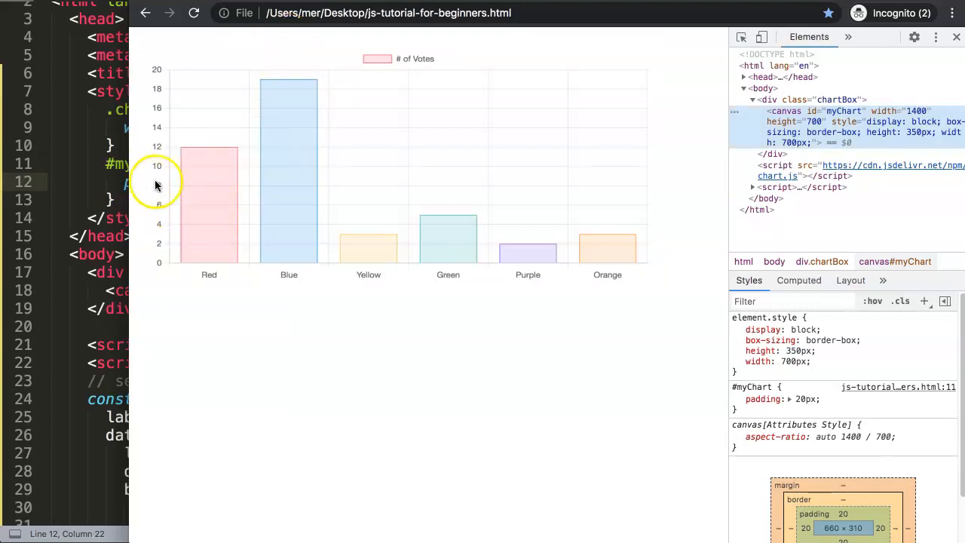
pyautogui.moveTo(622, 250)
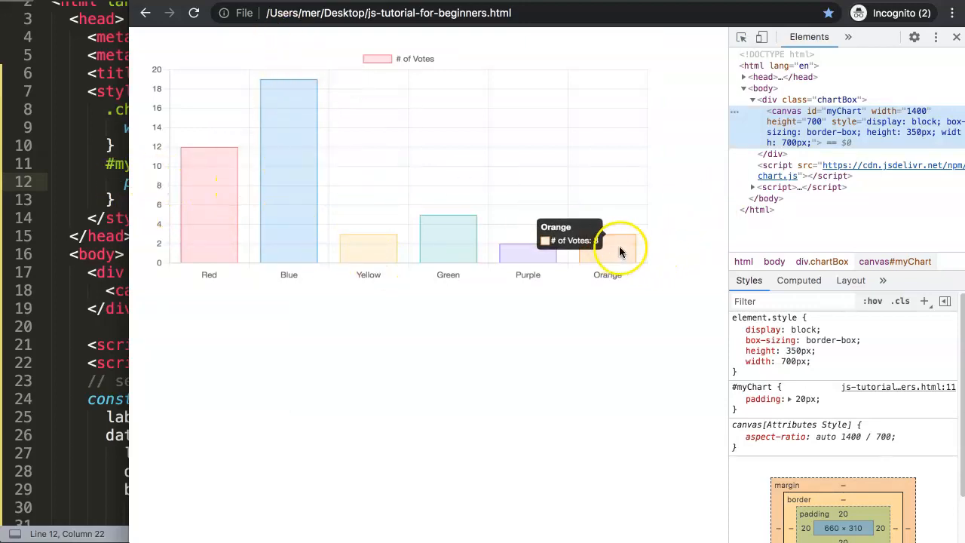
pyautogui.moveTo(336, 118)
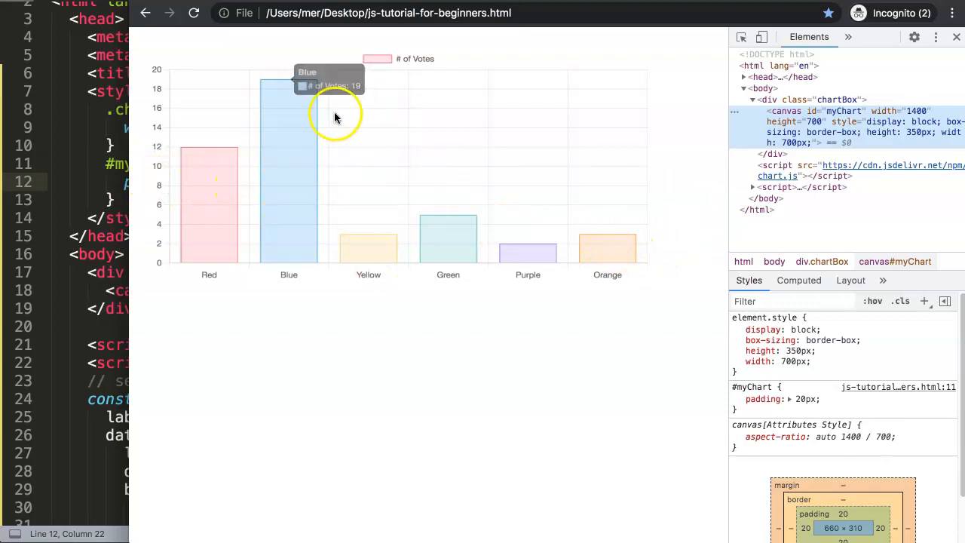
pyautogui.moveTo(300, 113)
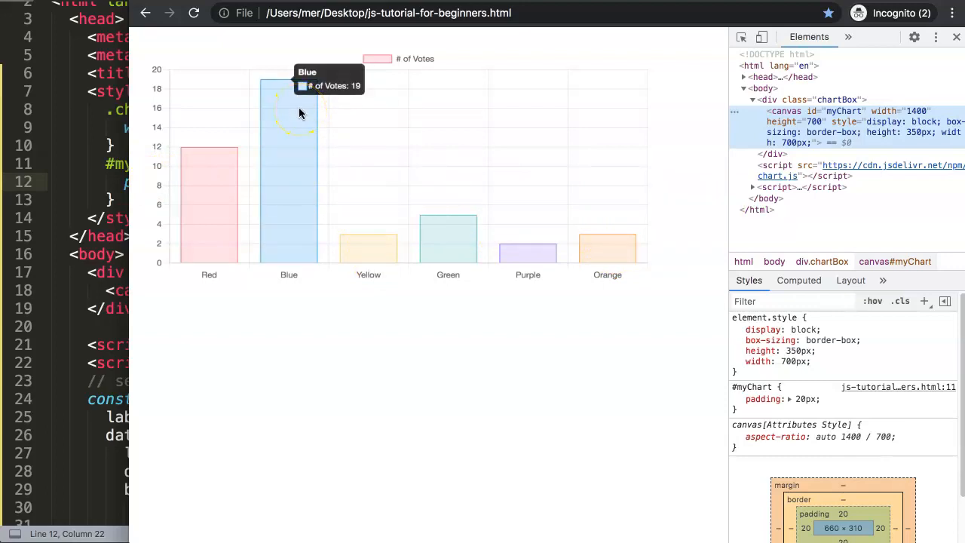
pyautogui.moveTo(320, 133)
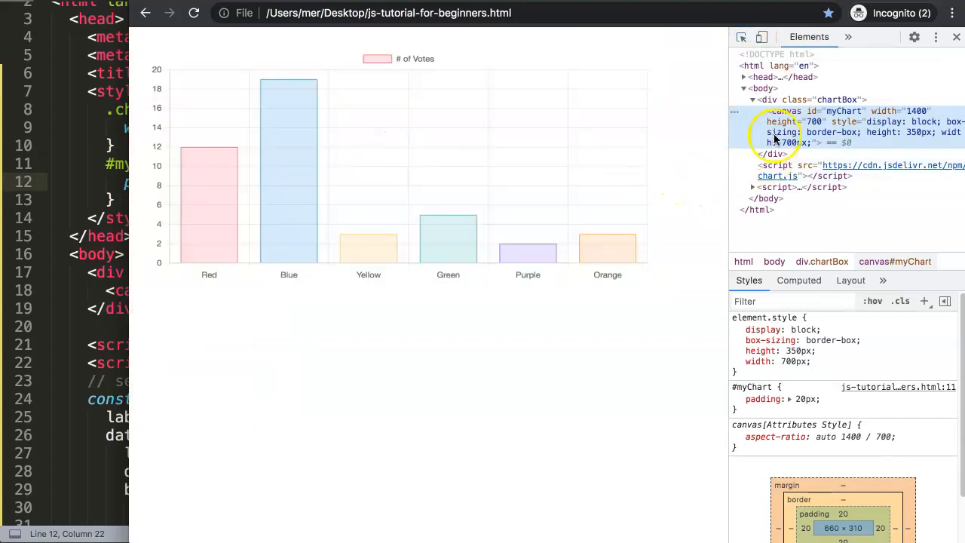
pyautogui.moveTo(841, 132)
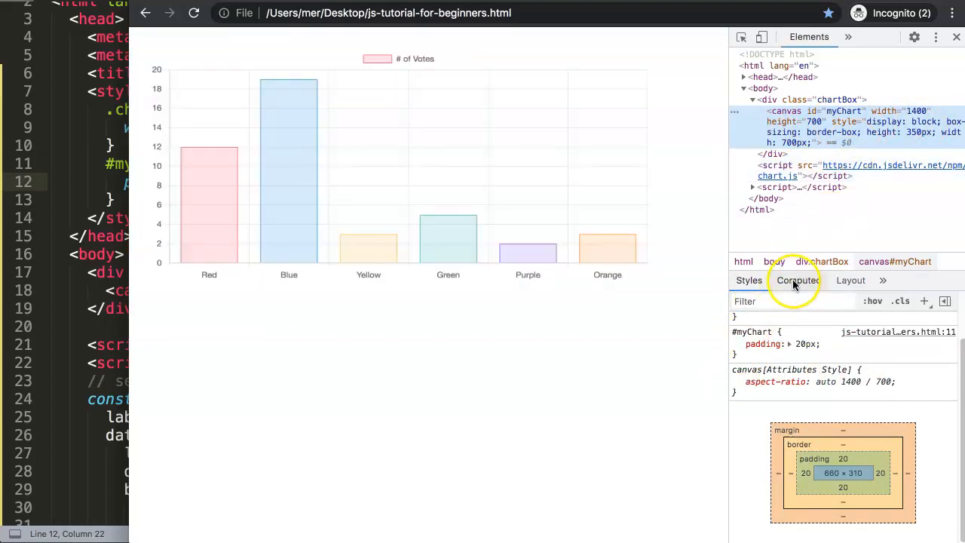
# - Show the canvas's Computed styles list and review its properties down to border-box sizing
pyautogui.click(799, 280)
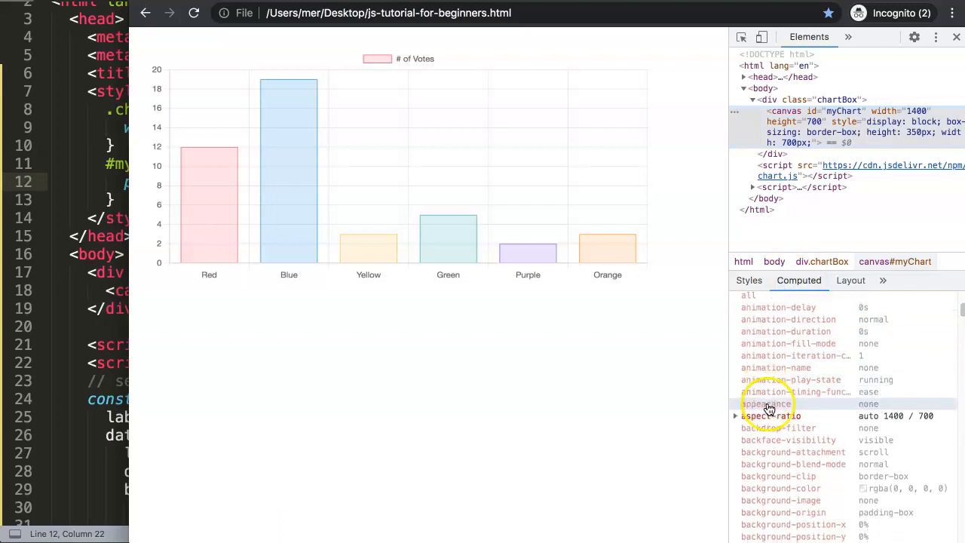
pyautogui.scroll(-3)
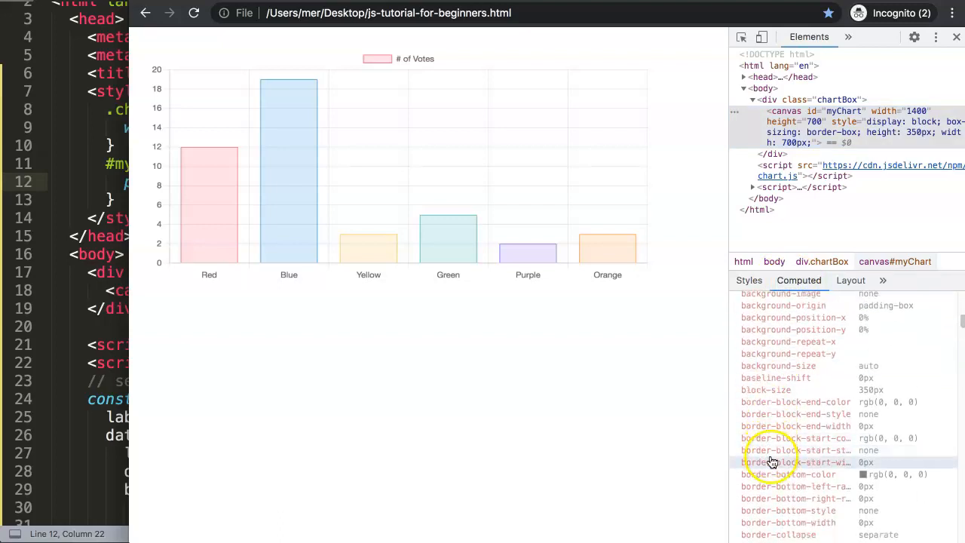
pyautogui.scroll(-3)
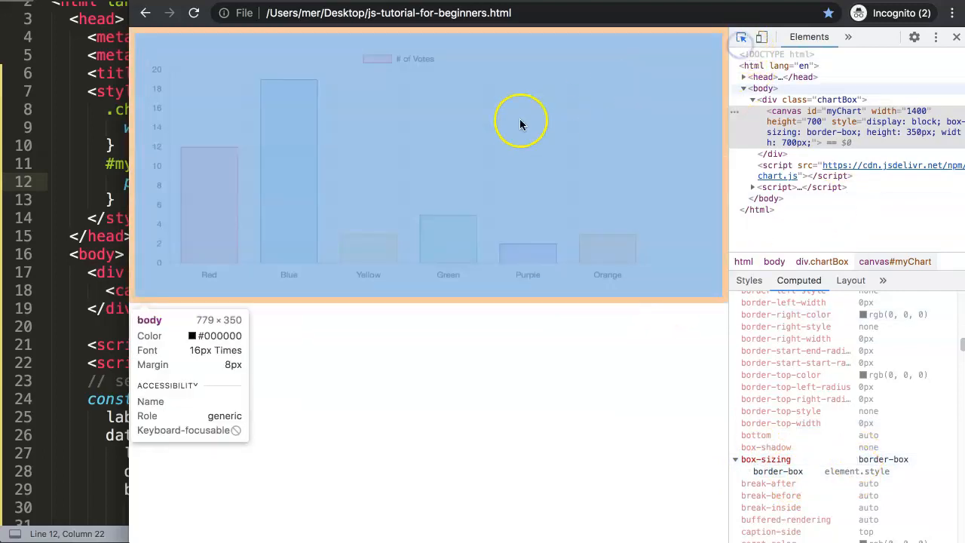
# - Highlight the chart canvas with the element picker to reveal its 20px padding band
pyautogui.click(741, 36)
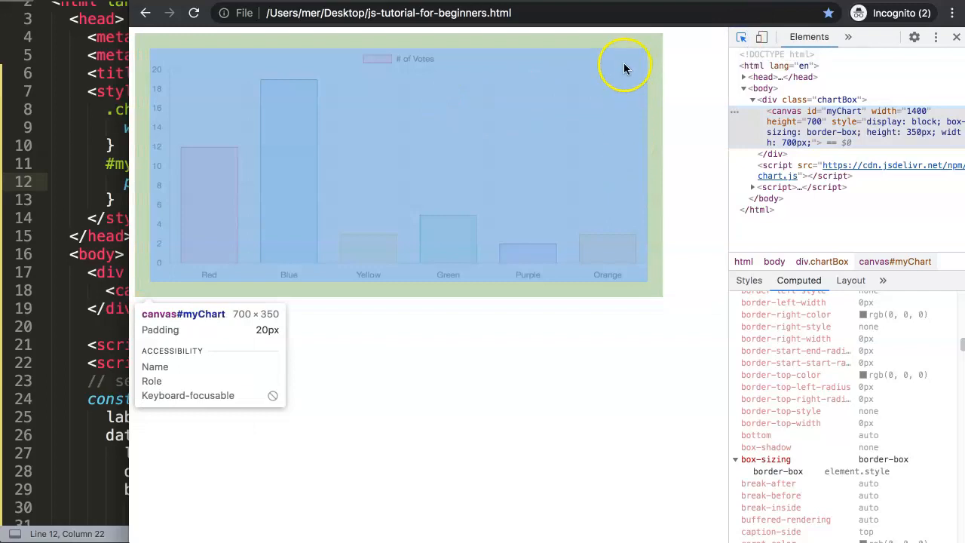
pyautogui.moveTo(609, 78)
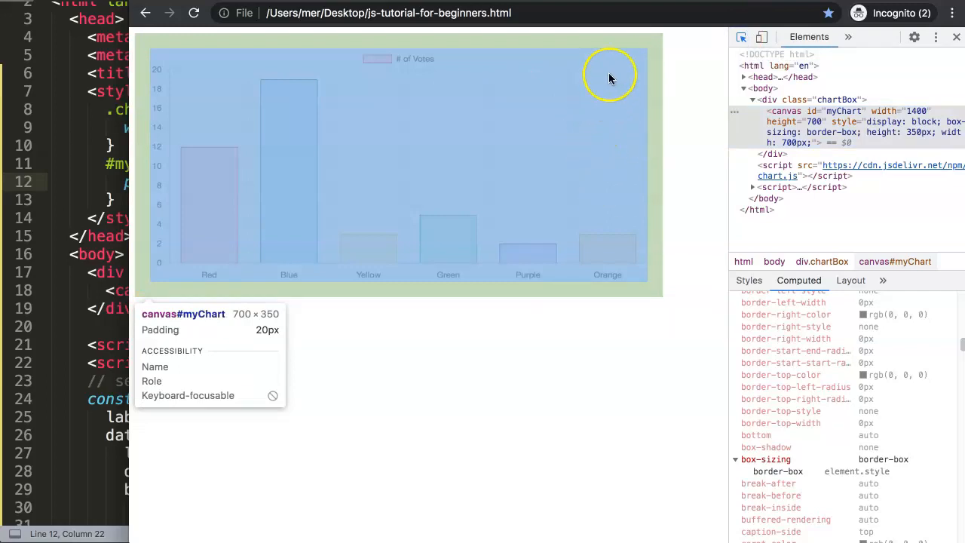
pyautogui.moveTo(635, 57)
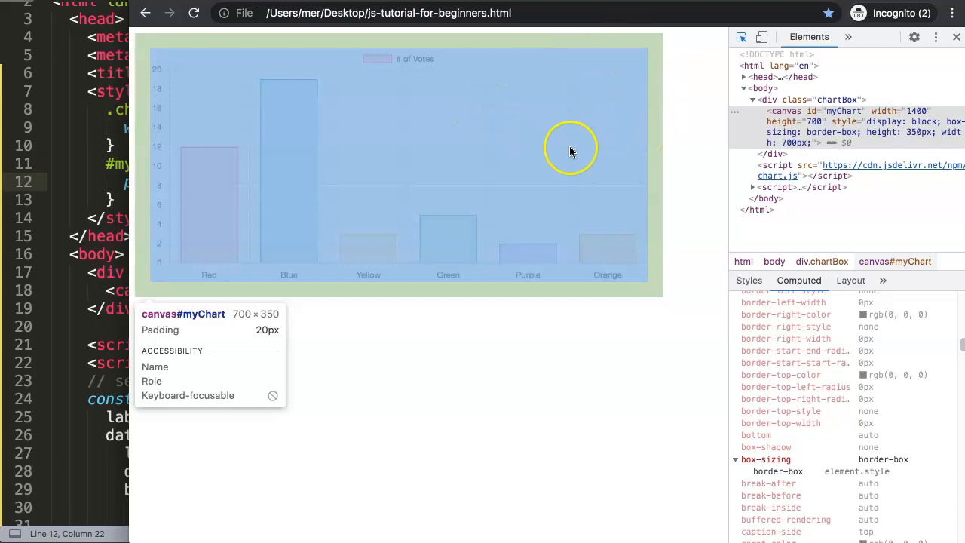
pyautogui.moveTo(405, 160)
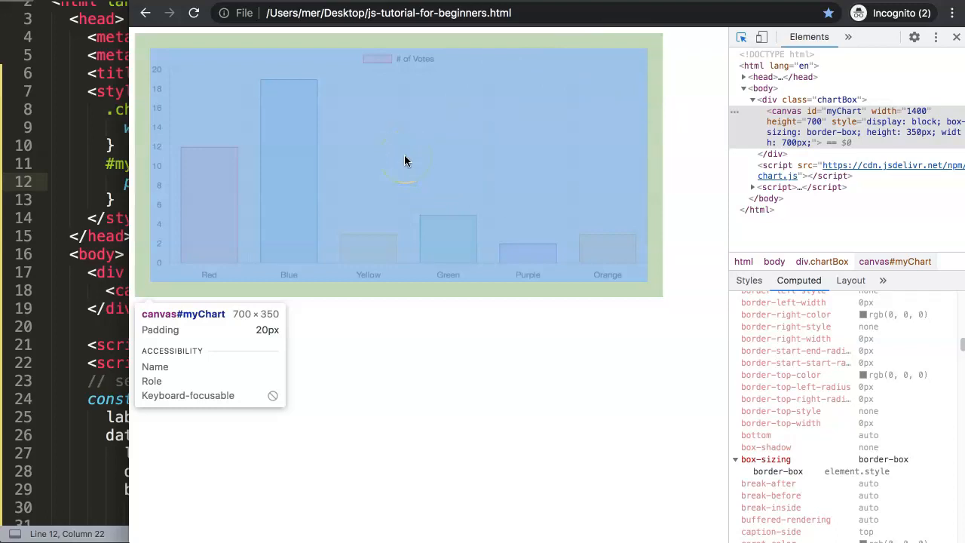
pyautogui.moveTo(406, 160)
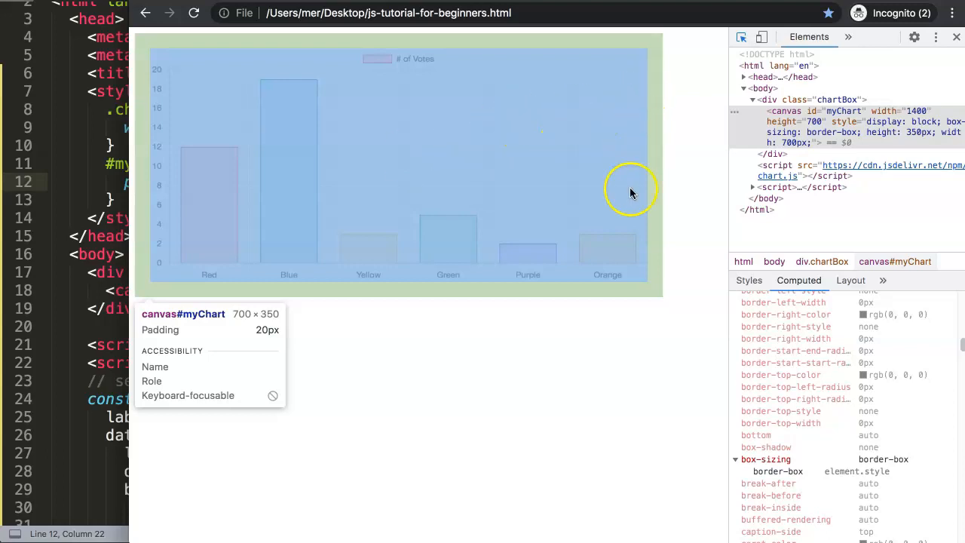
pyautogui.moveTo(649, 59)
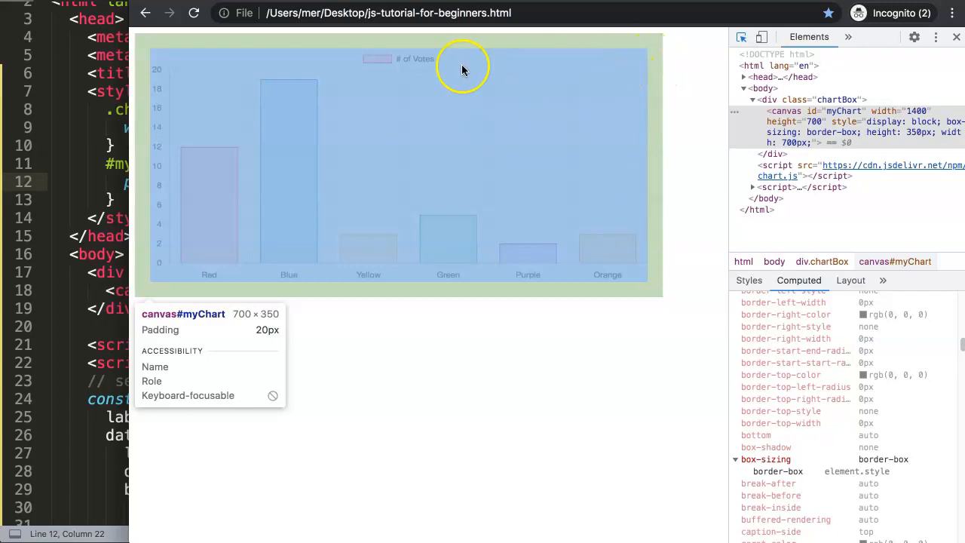
pyautogui.moveTo(618, 249)
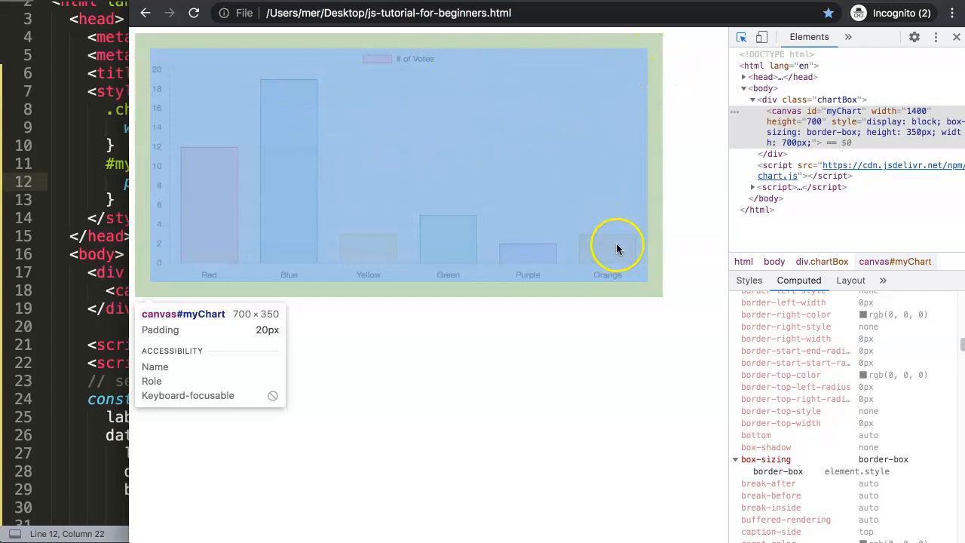
pyautogui.moveTo(646, 230)
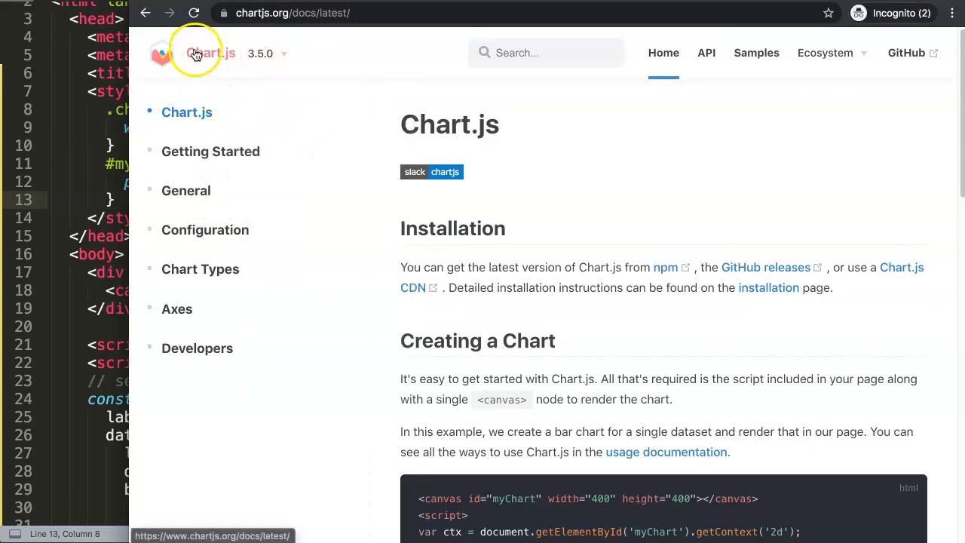
# - From the docs home page, reach the Layout page under the Configuration section
pyautogui.click(259, 53)
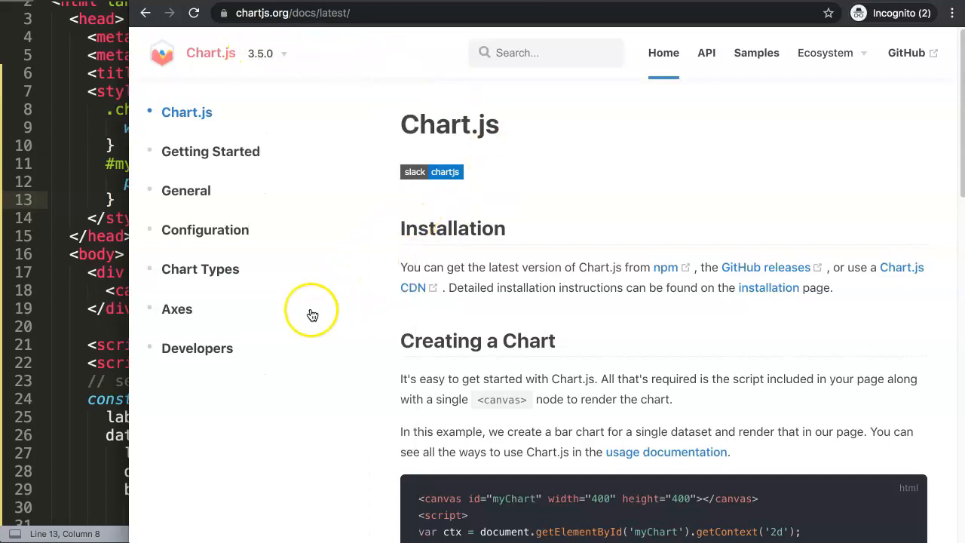
pyautogui.moveTo(214, 268)
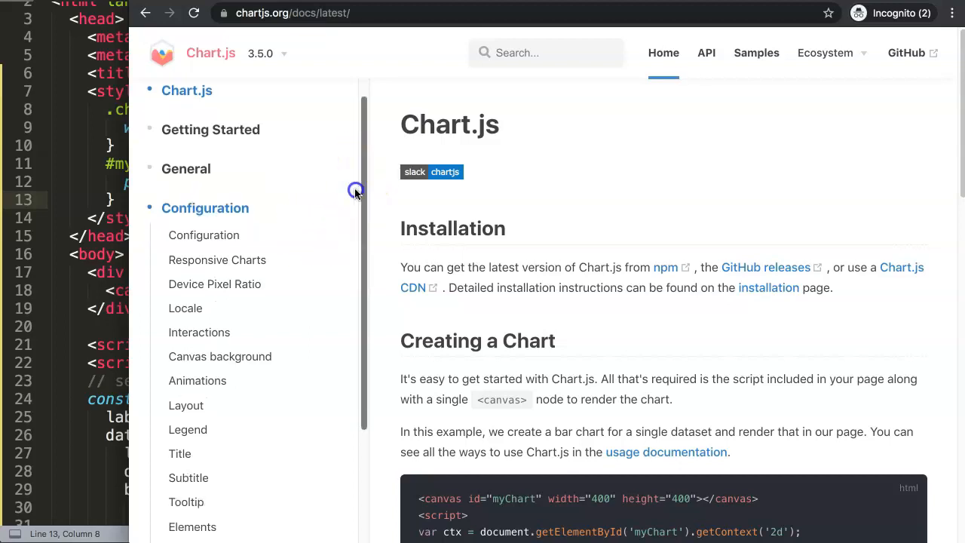
pyautogui.scroll(-3)
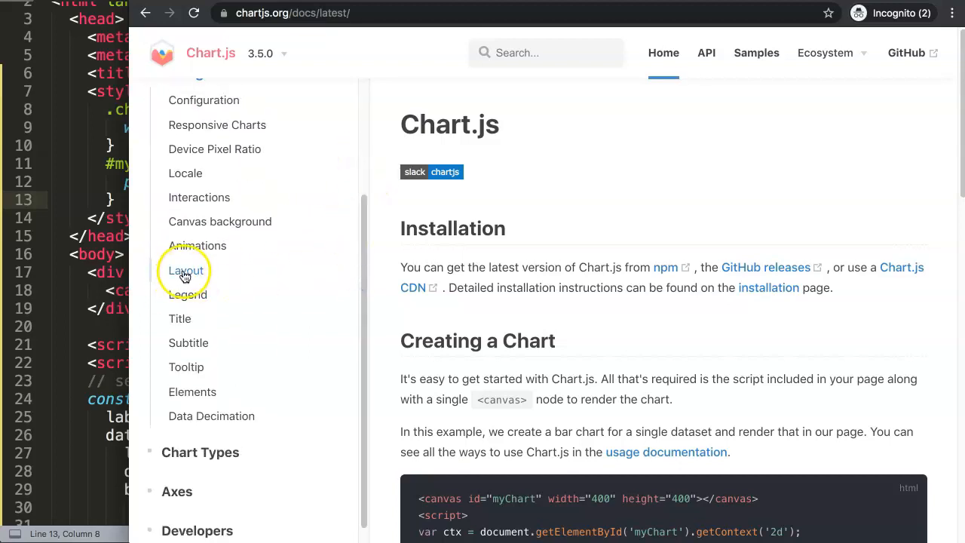
pyautogui.click(186, 270)
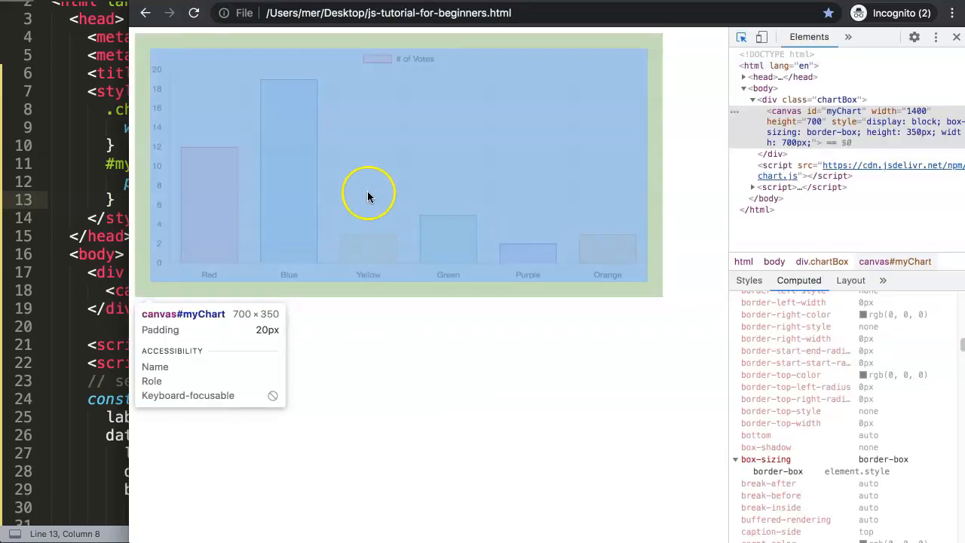
pyautogui.moveTo(639, 76)
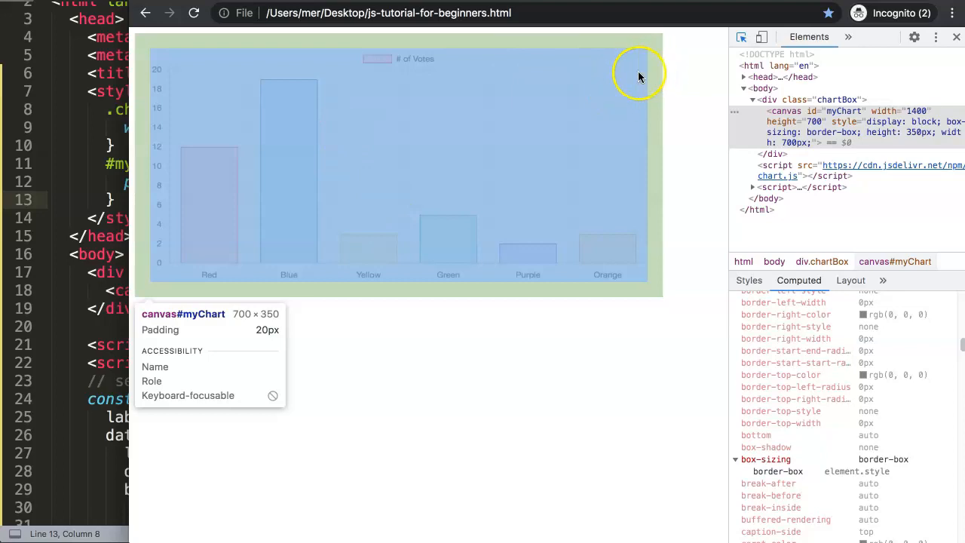
pyautogui.moveTo(618, 118)
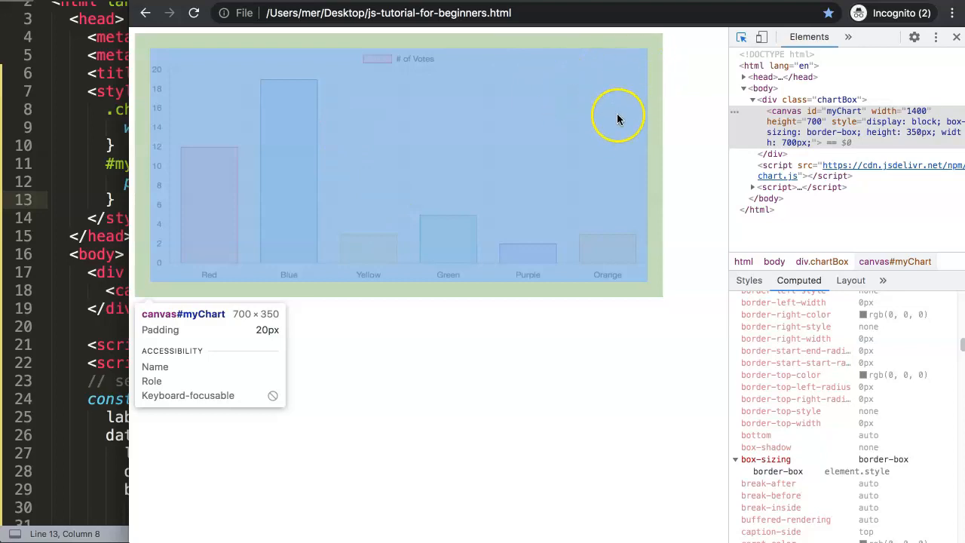
pyautogui.moveTo(60, 273)
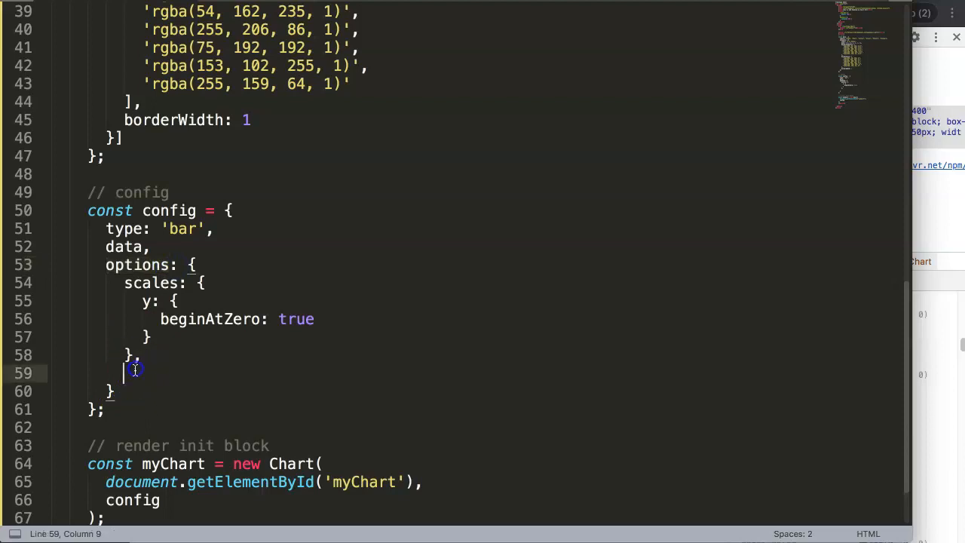
# - Add layout: { padding: 20 } after the scales block in the chart options
pyautogui.write('layout')
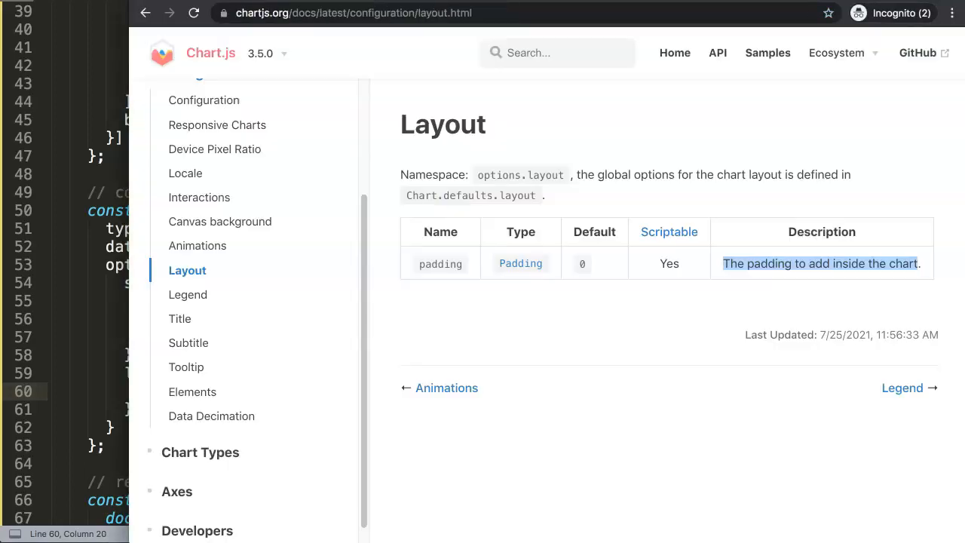
pyautogui.click(597, 262)
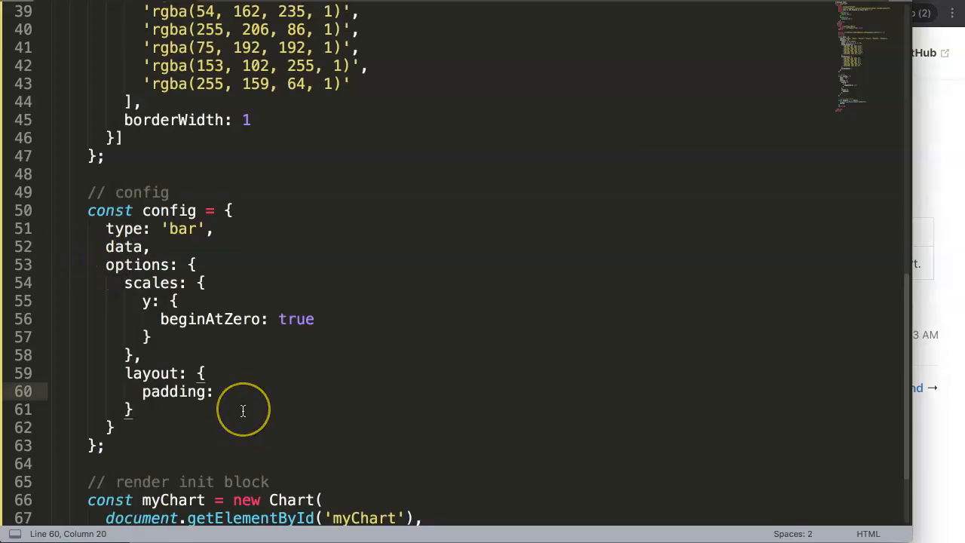
pyautogui.write('2')
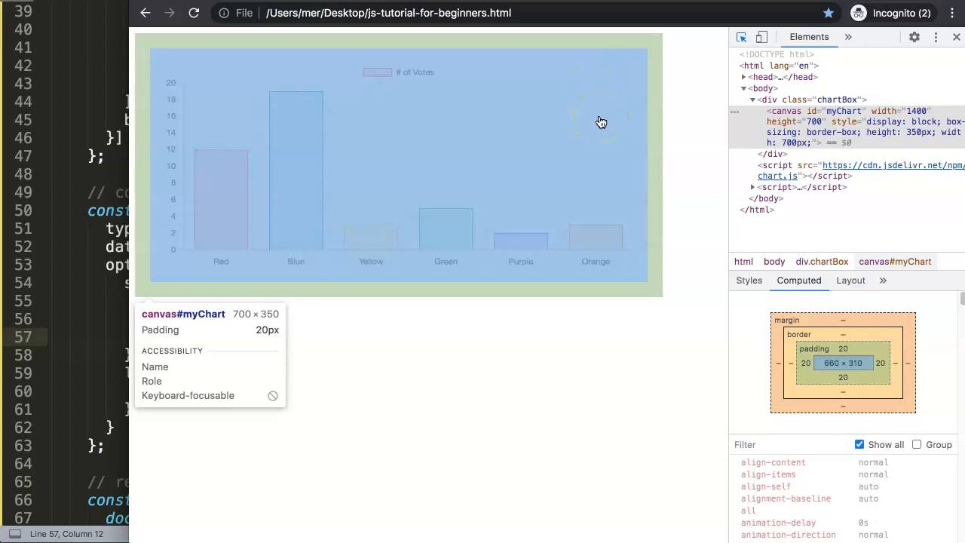
pyautogui.moveTo(636, 172)
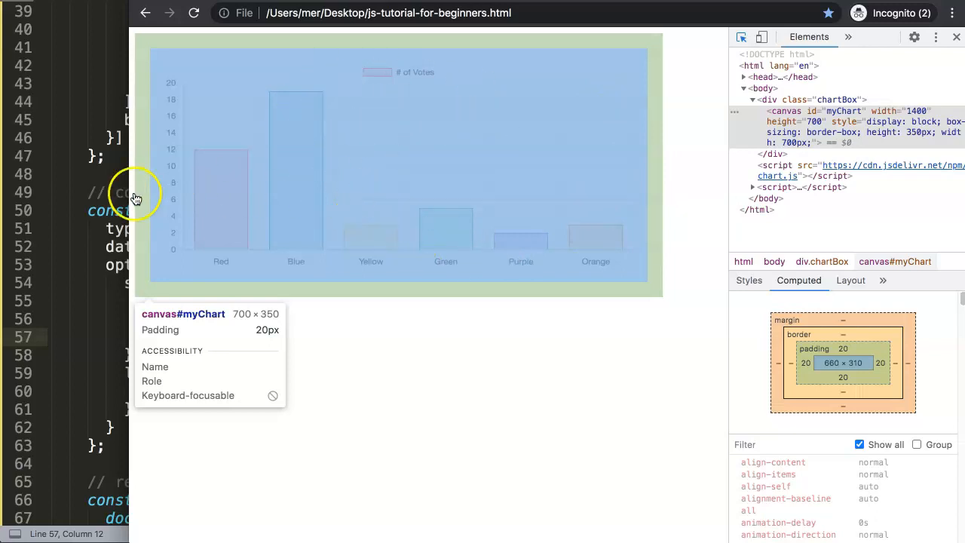
pyautogui.moveTo(246, 196)
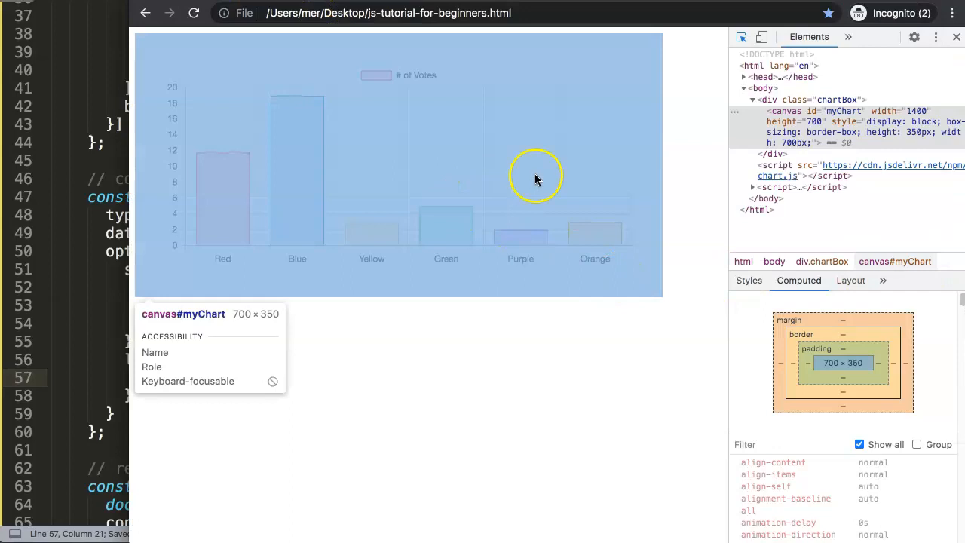
pyautogui.moveTo(596, 157)
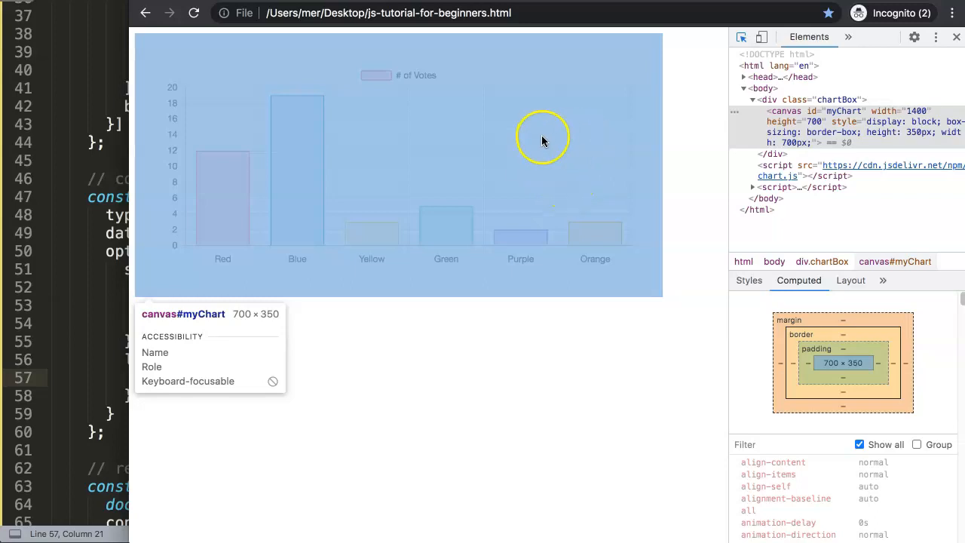
pyautogui.moveTo(302, 148)
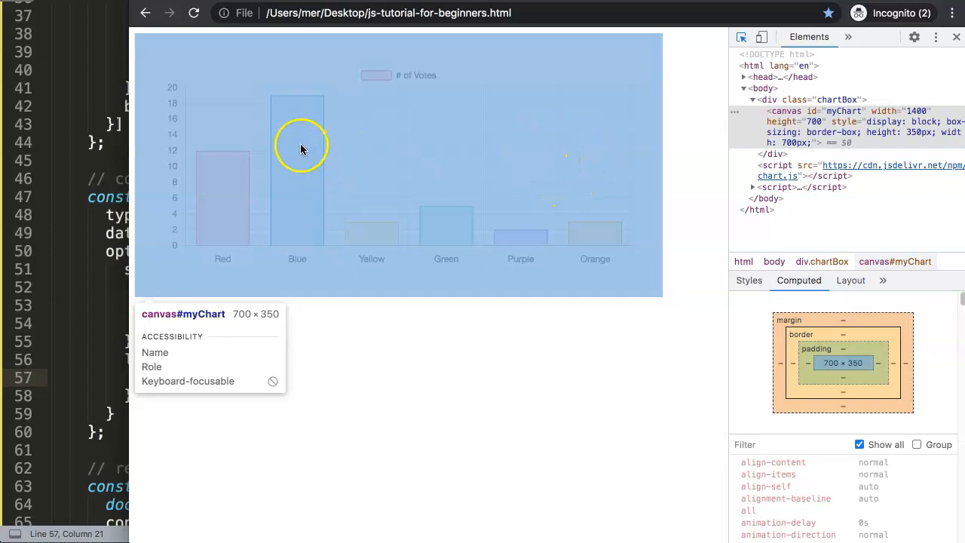